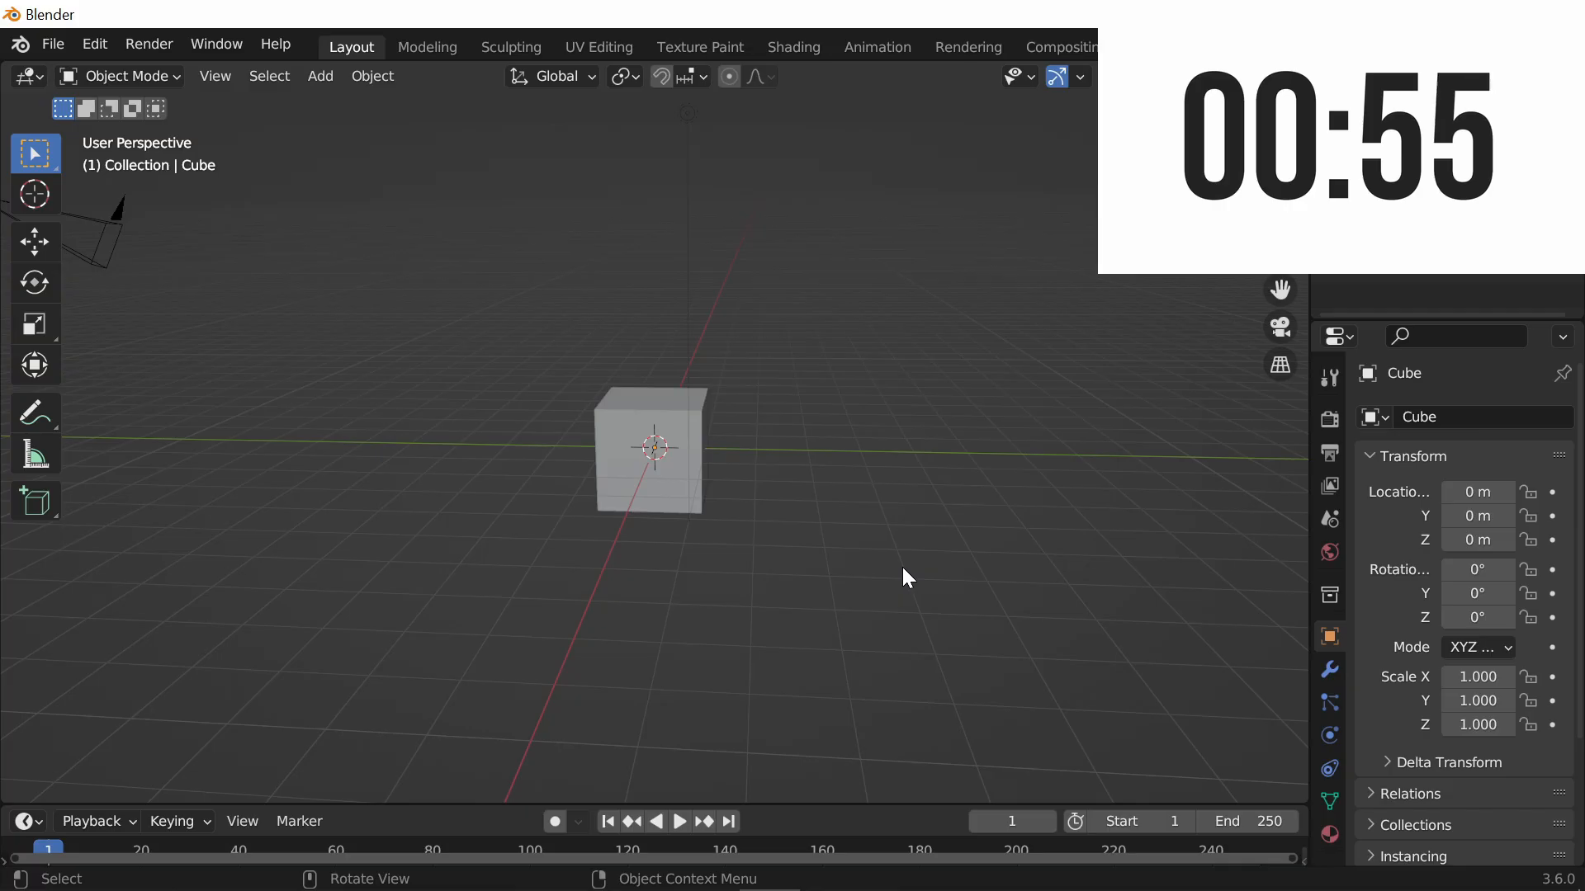
Select the default cube at the world origin in the 3D viewport
click(647, 466)
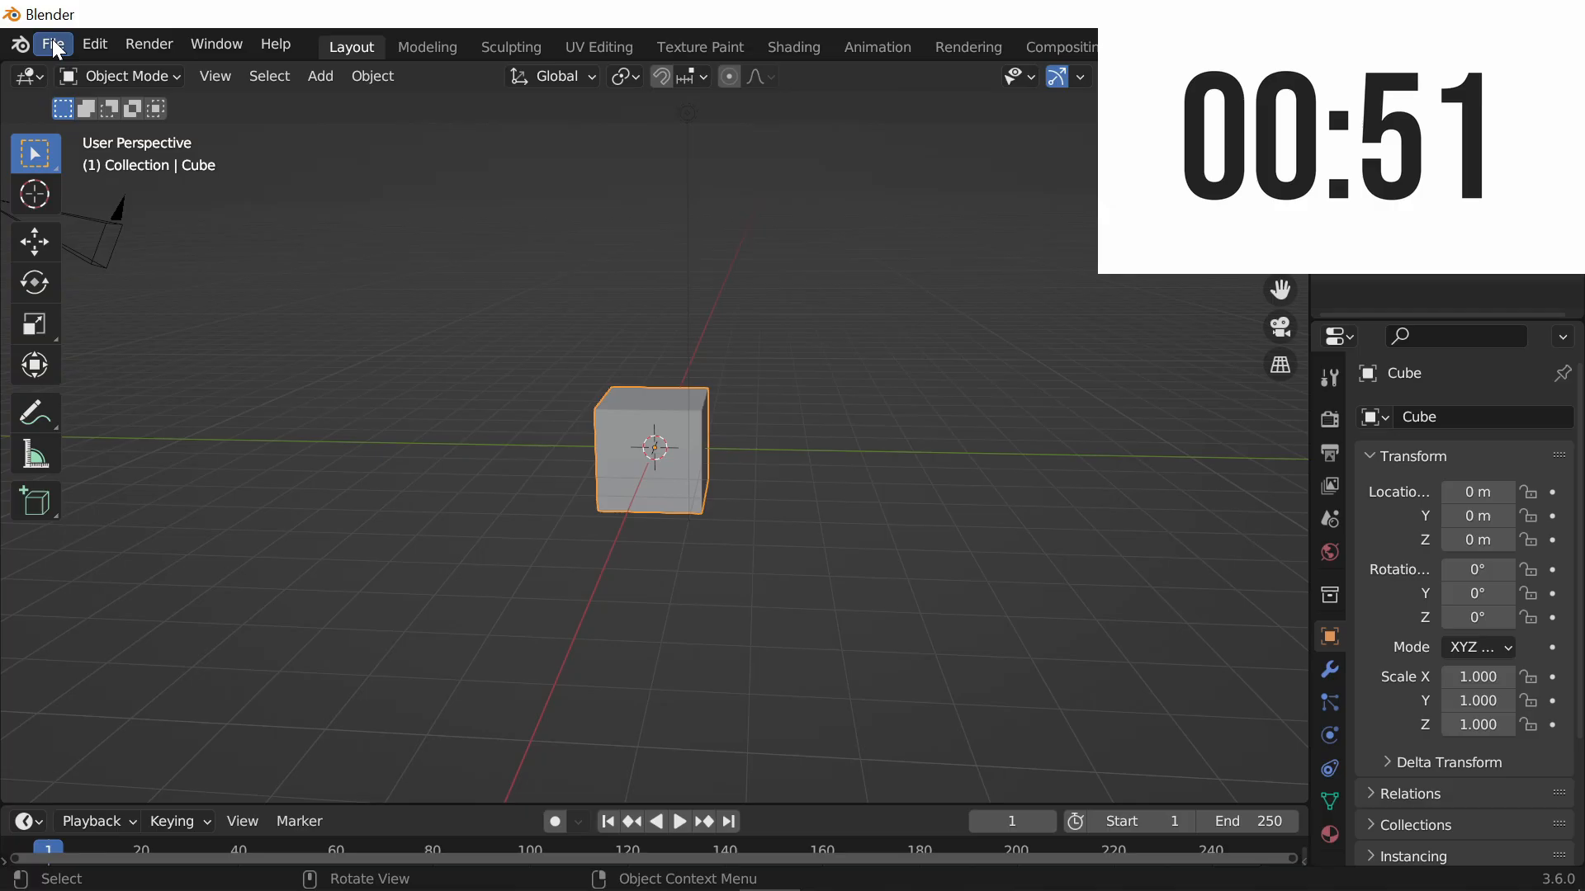
Open the FBX (.fbx) export file browser from the File menu
click(52, 43)
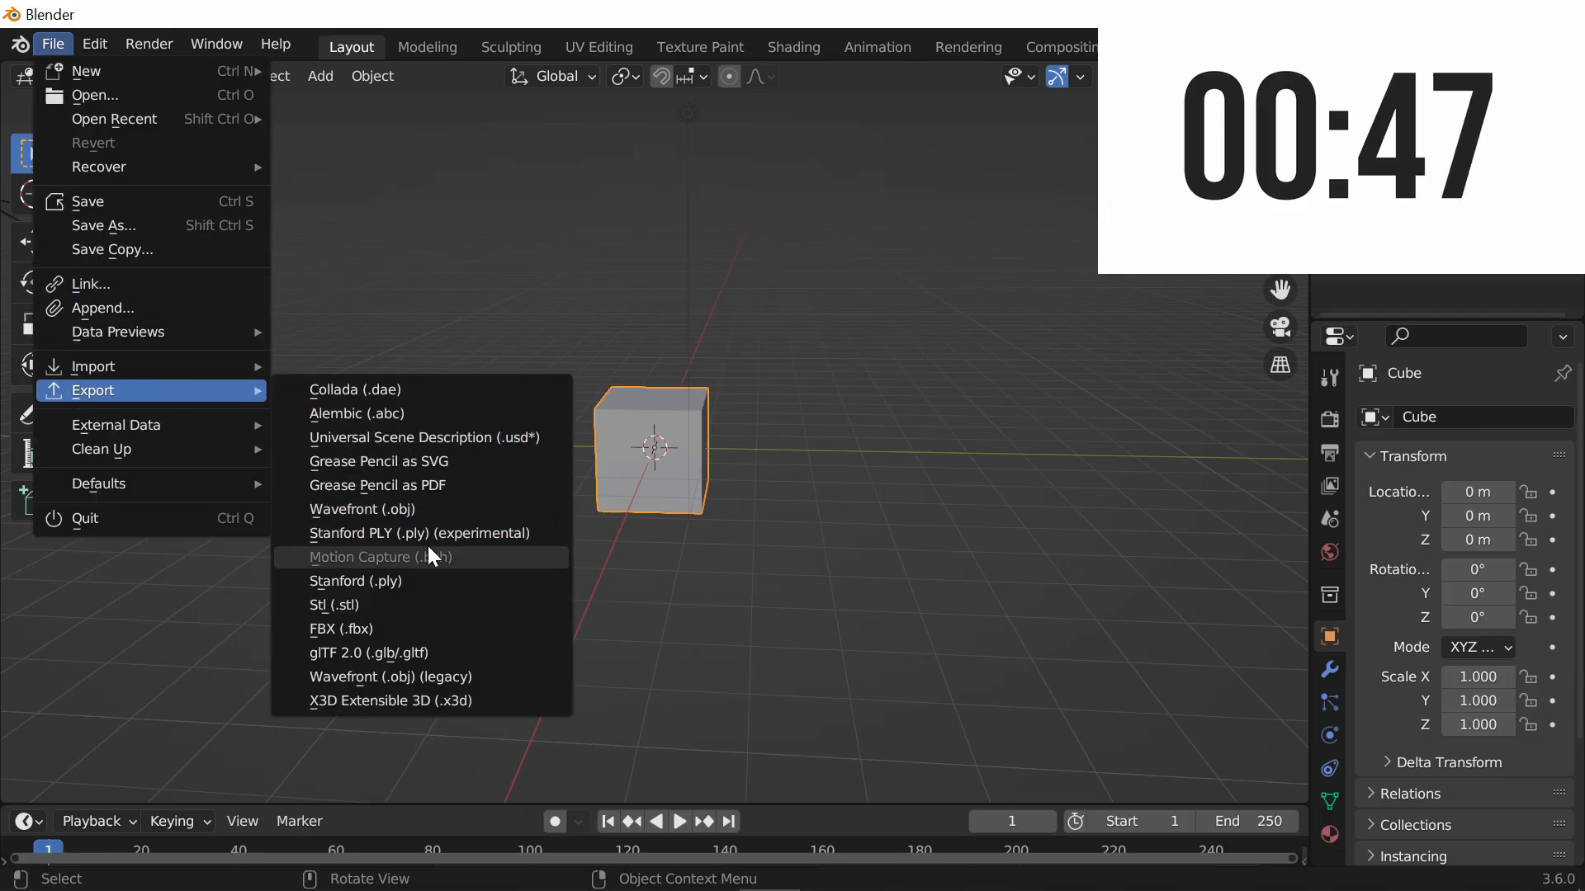
mouse_move(382, 690)
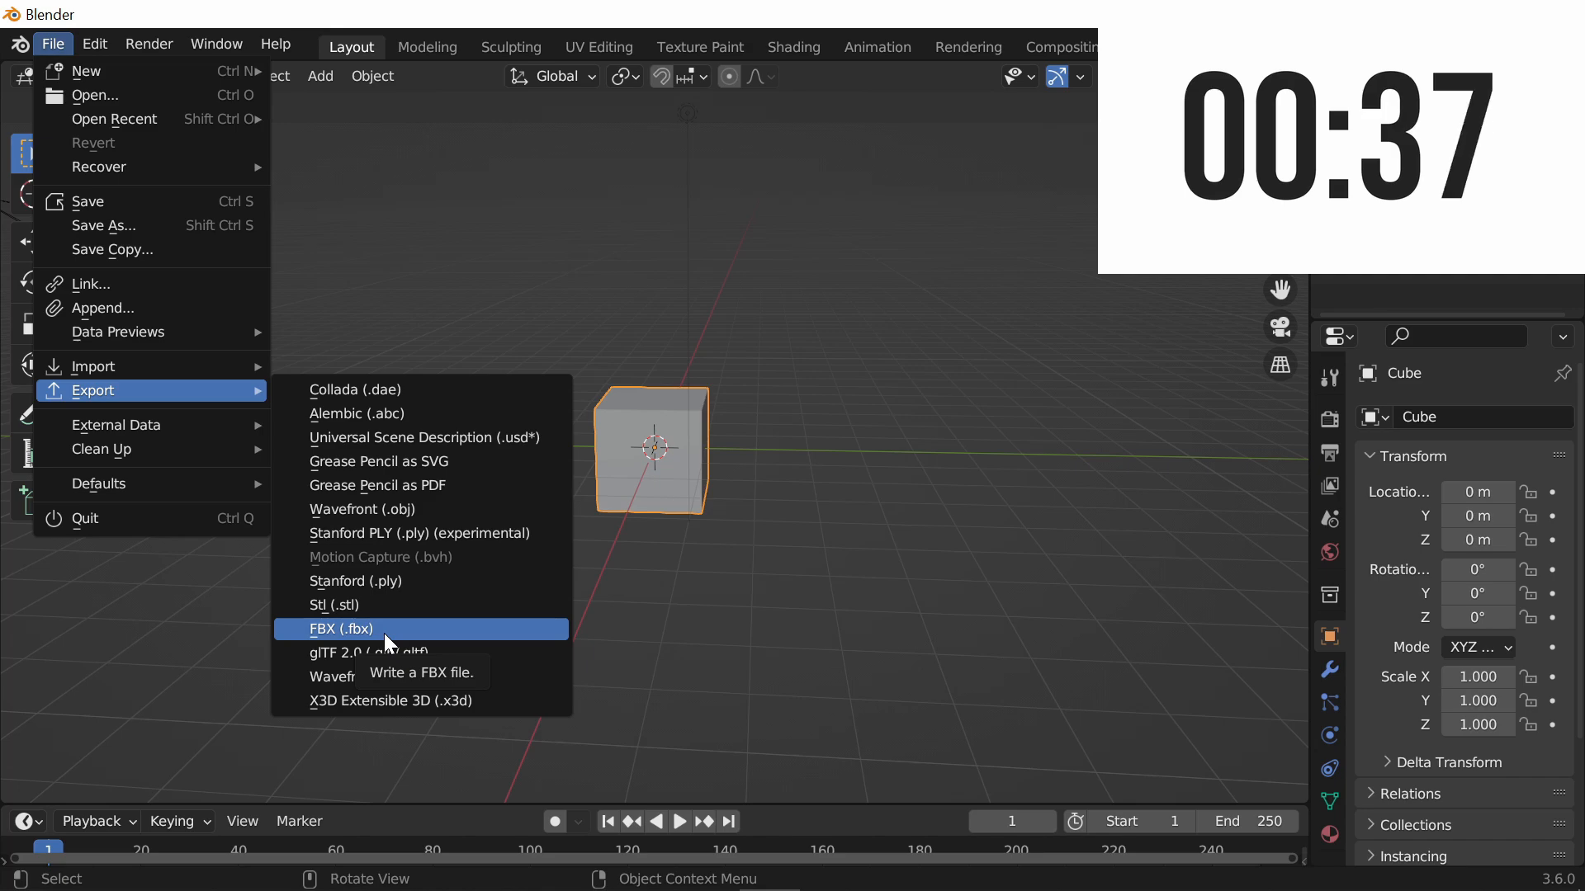
click(341, 629)
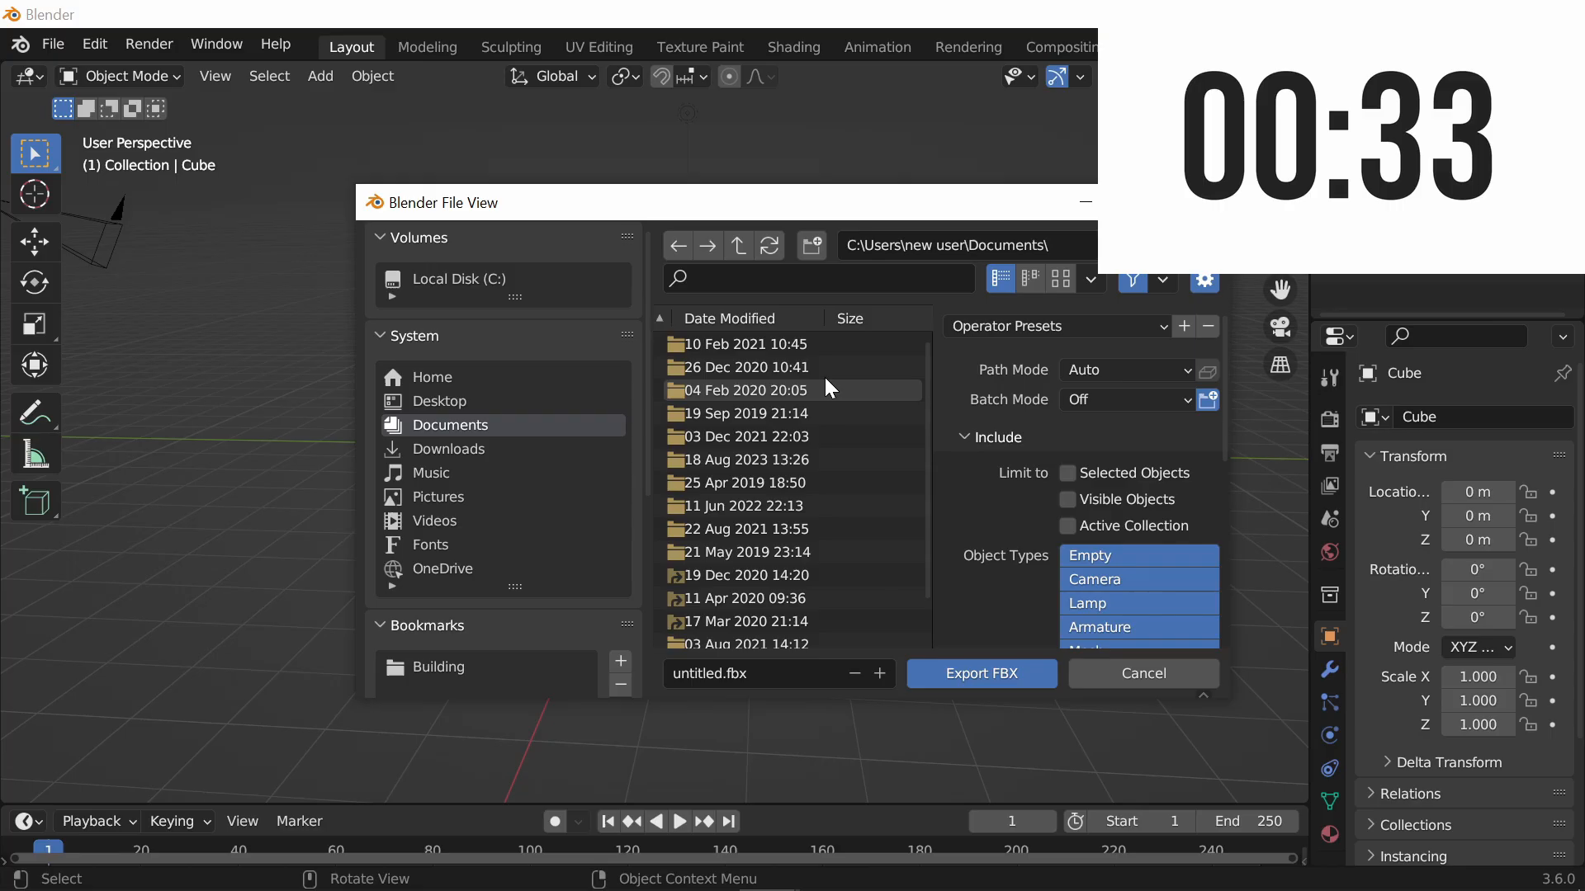
click(1067, 473)
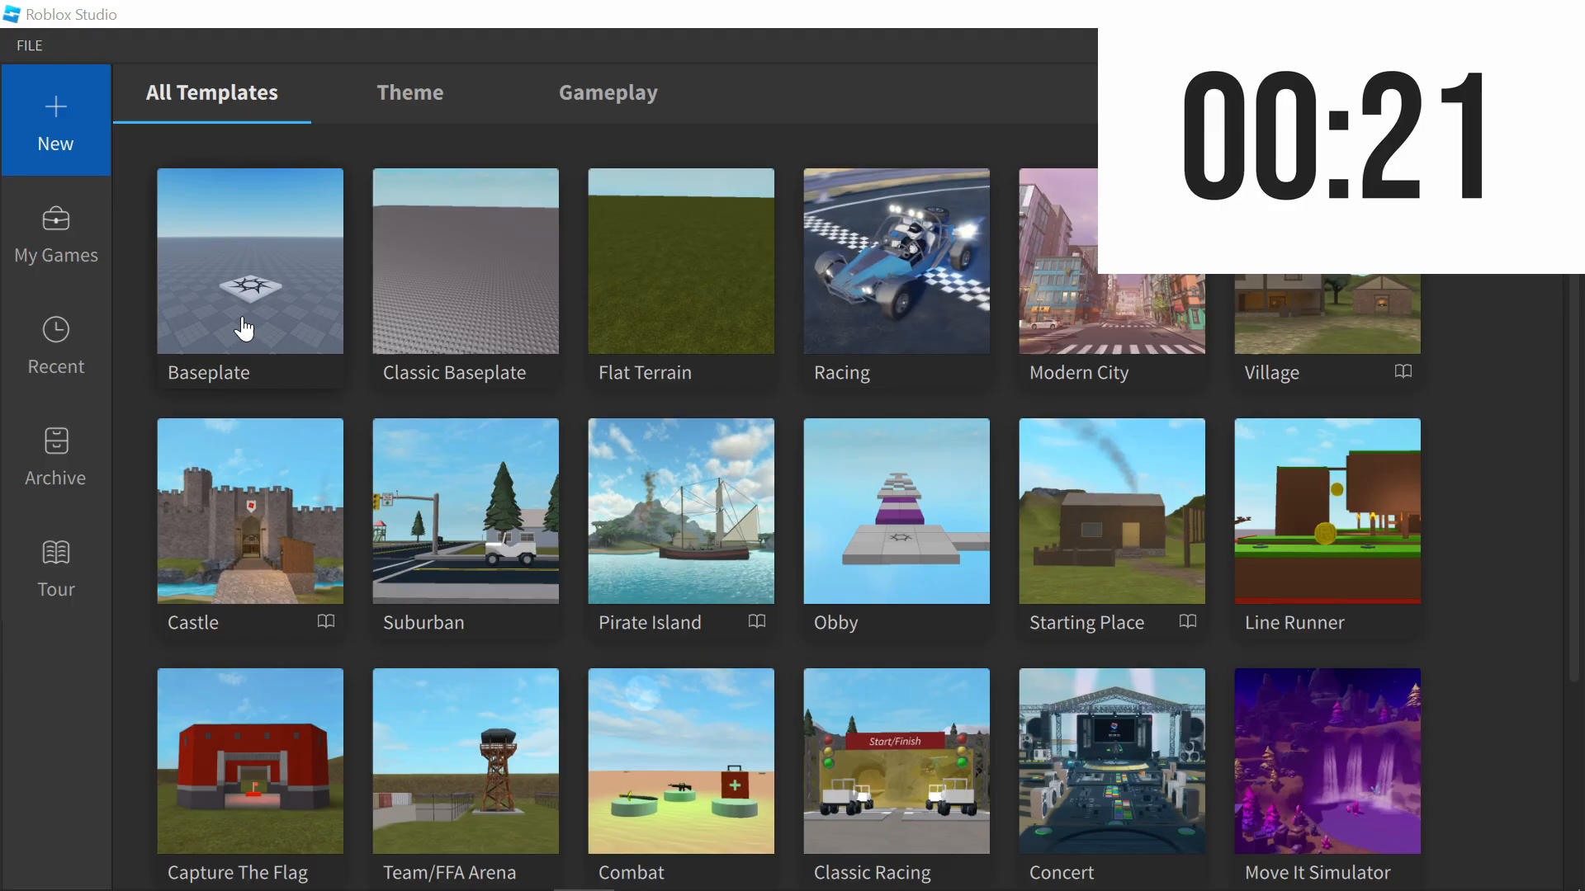
Create a new place using the Baseplate template
click(249, 260)
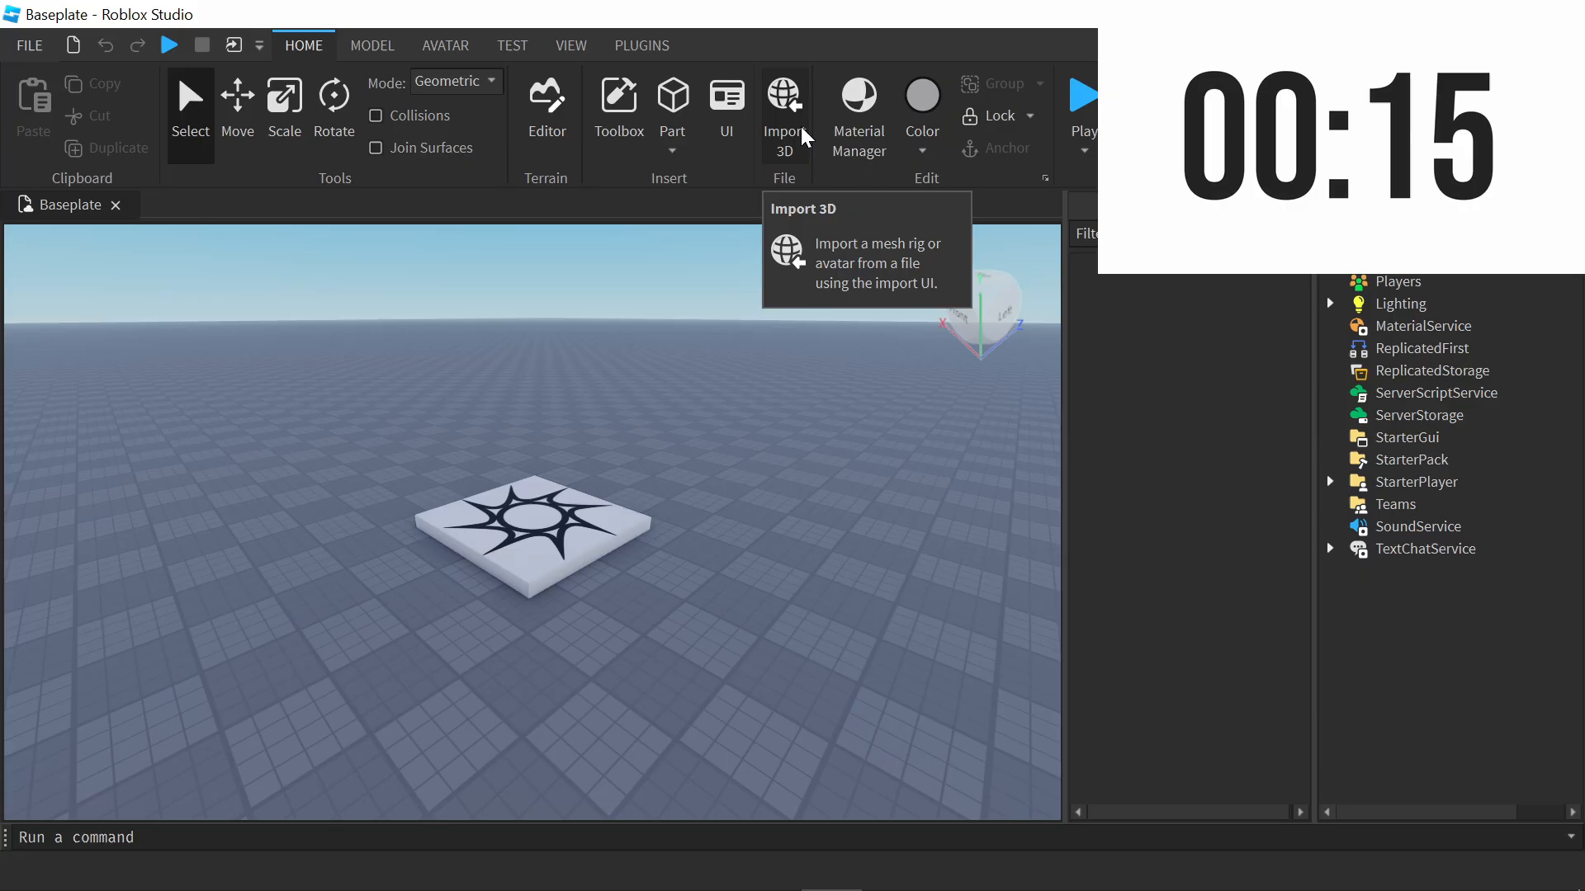
Use Import 3D to preview the 'Cube for video' FBX file
click(784, 95)
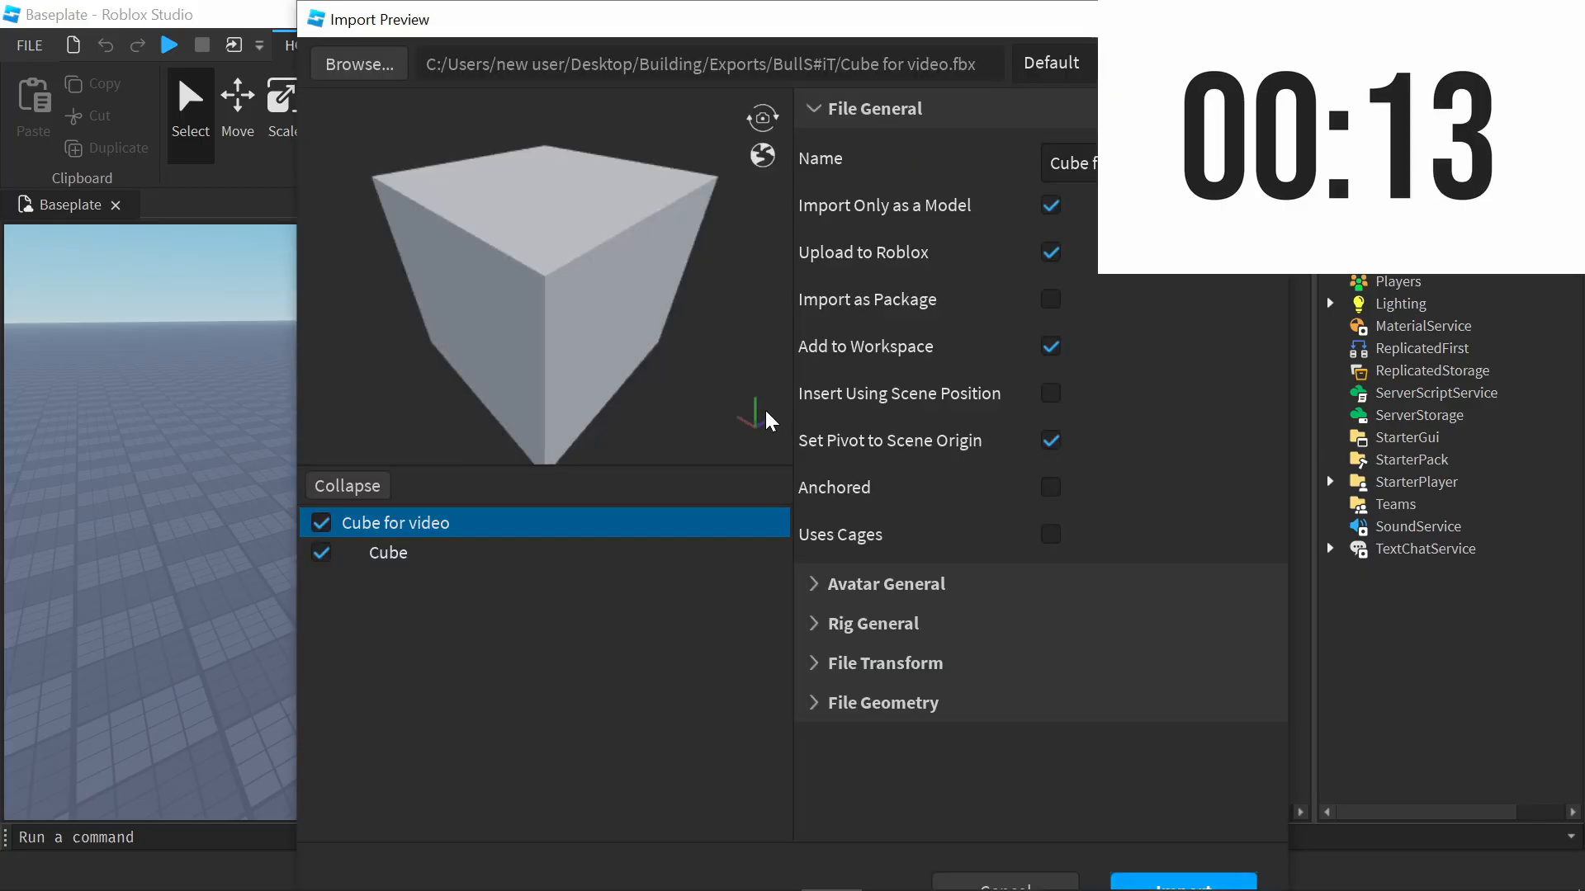
mouse_move(997, 456)
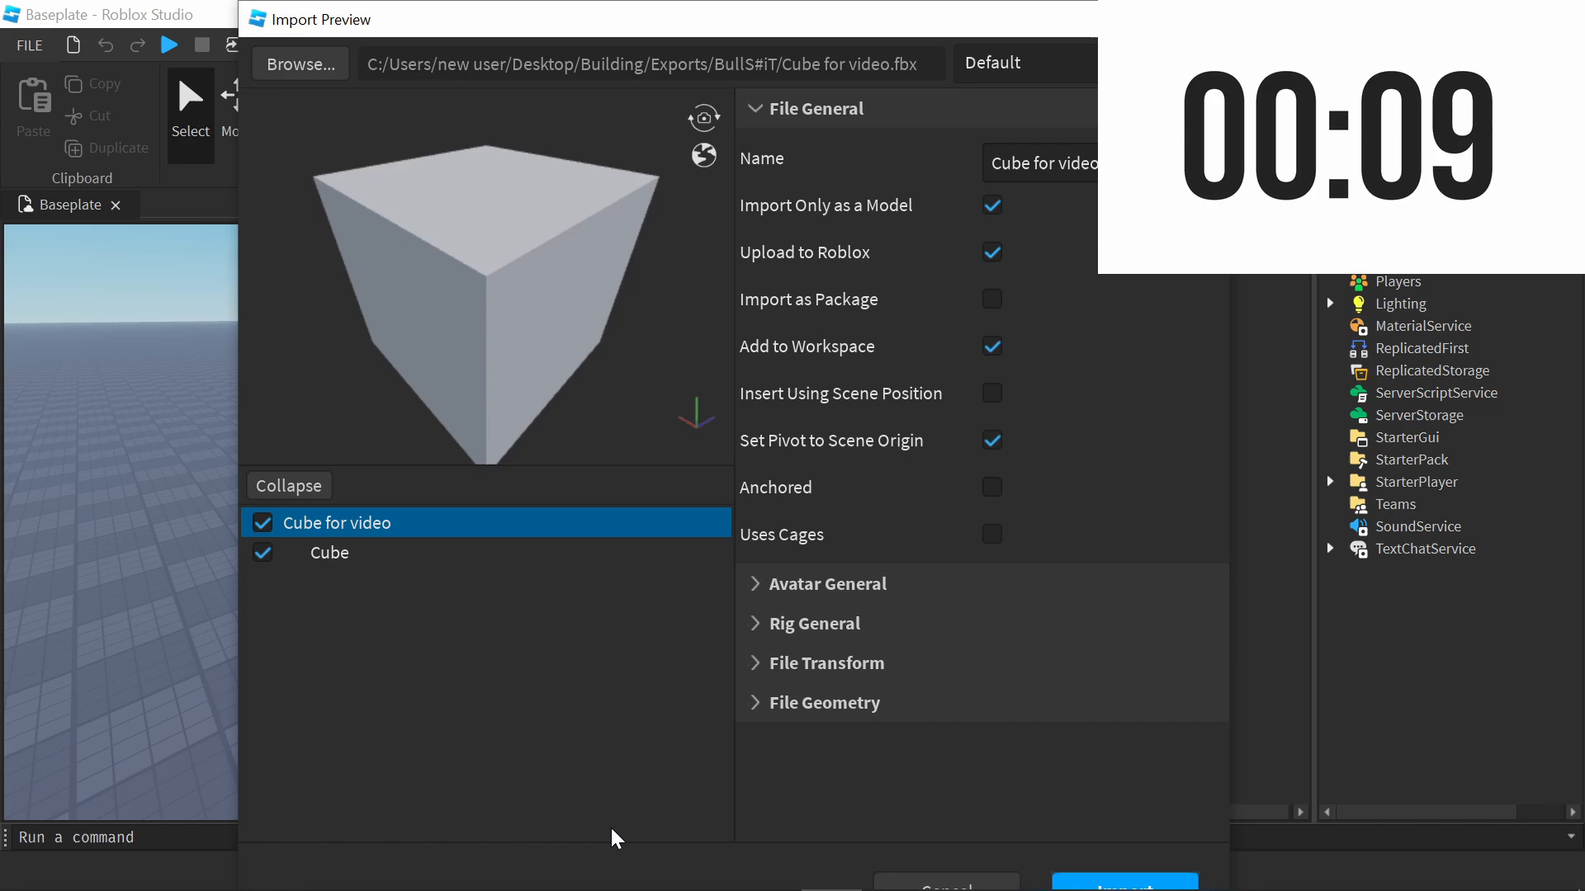
mouse_move(1075, 644)
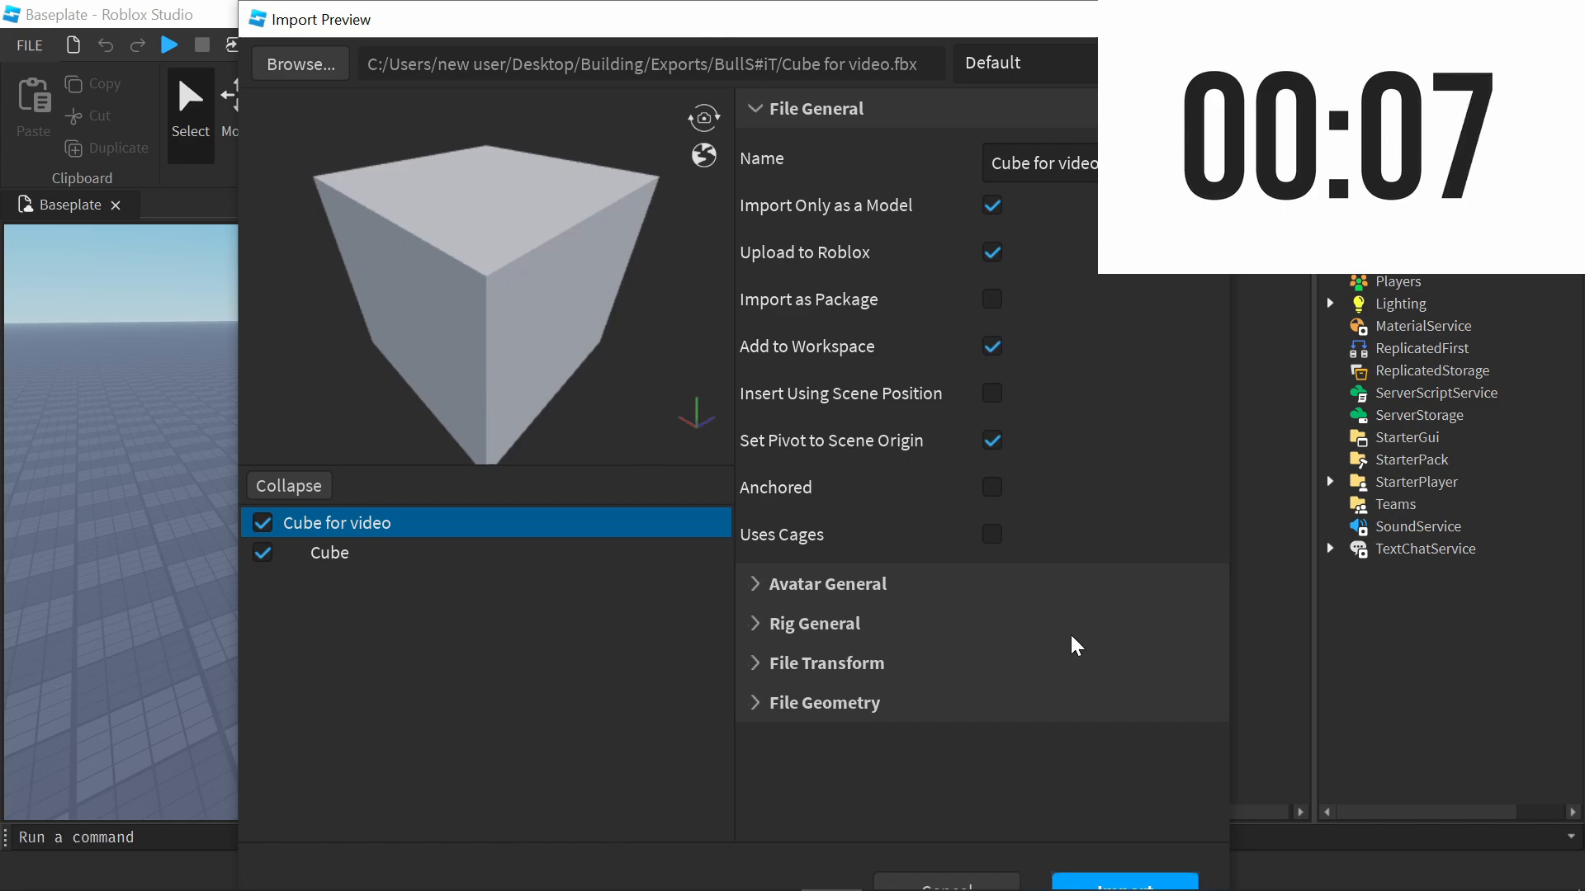
Import the previewed cube into the baseplate and dismiss the success message
click(1124, 884)
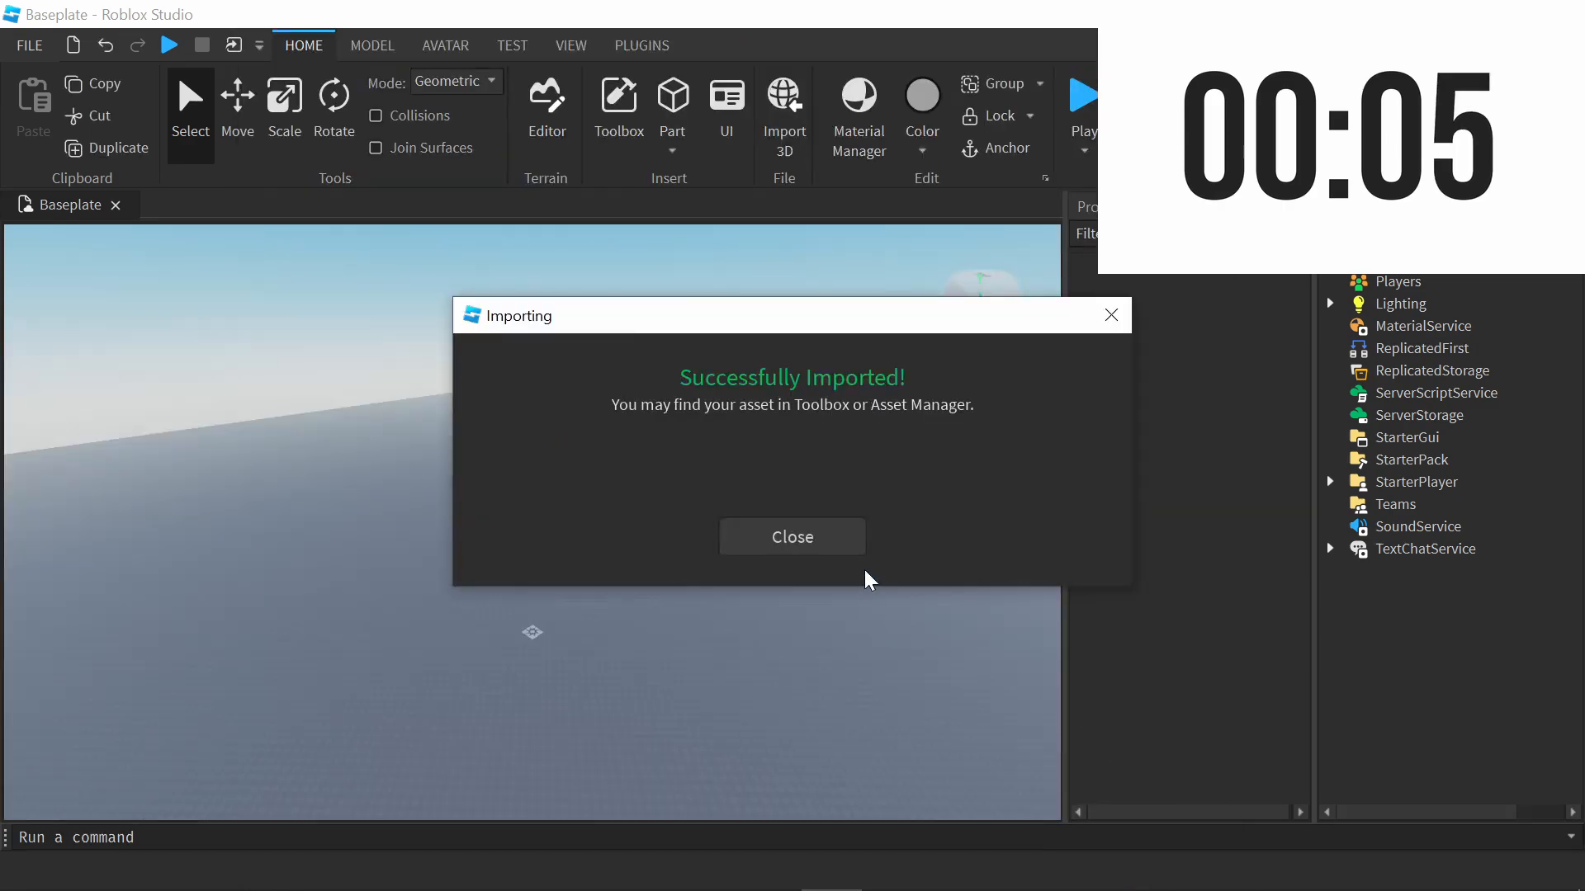
click(791, 537)
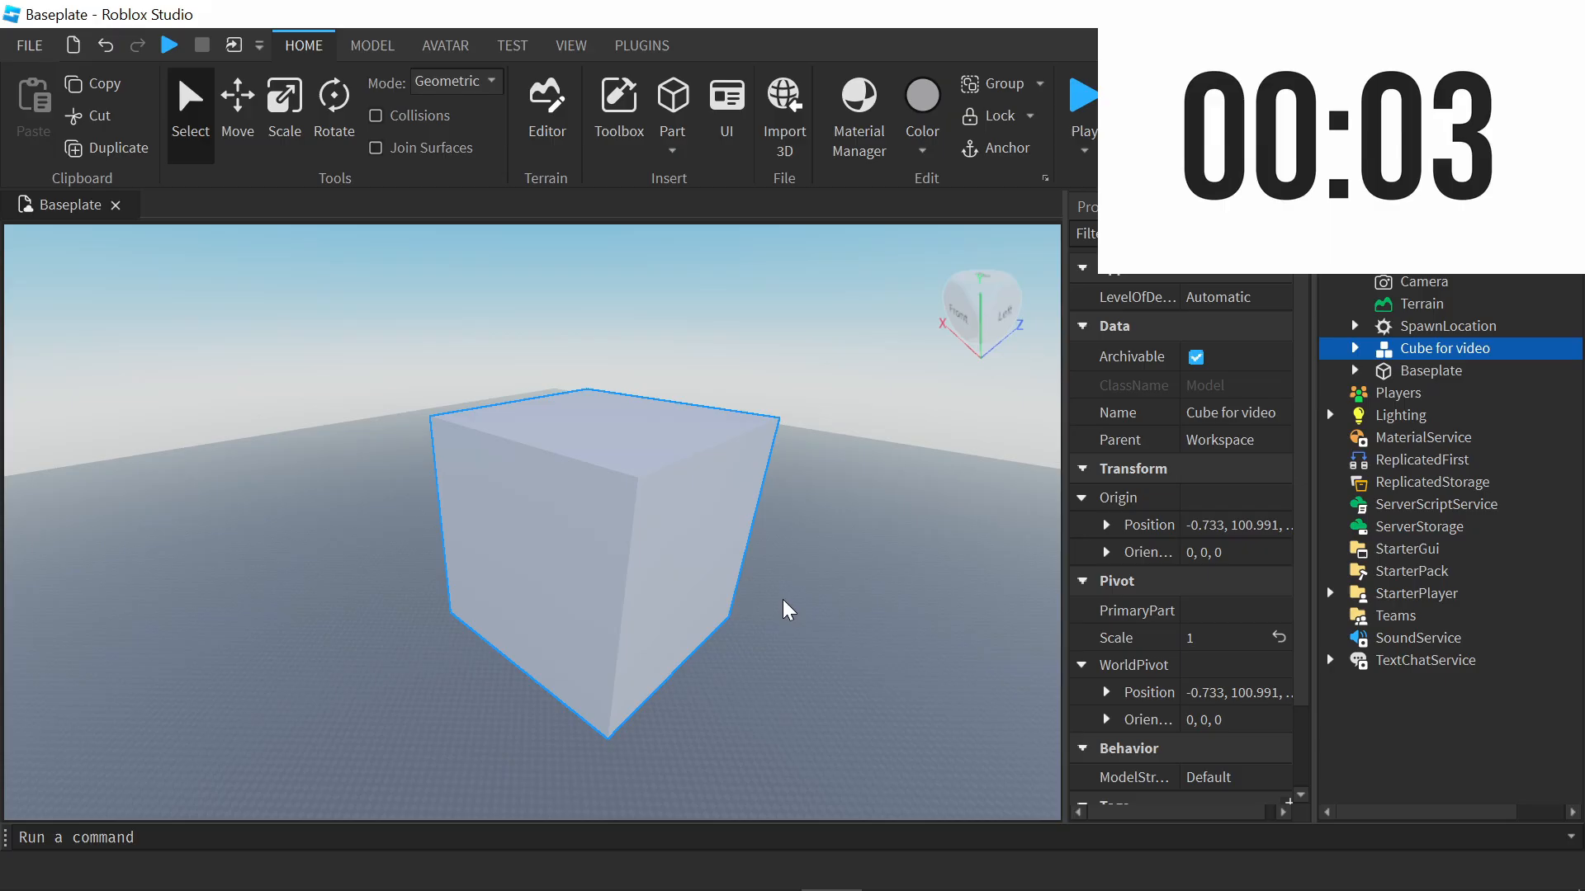